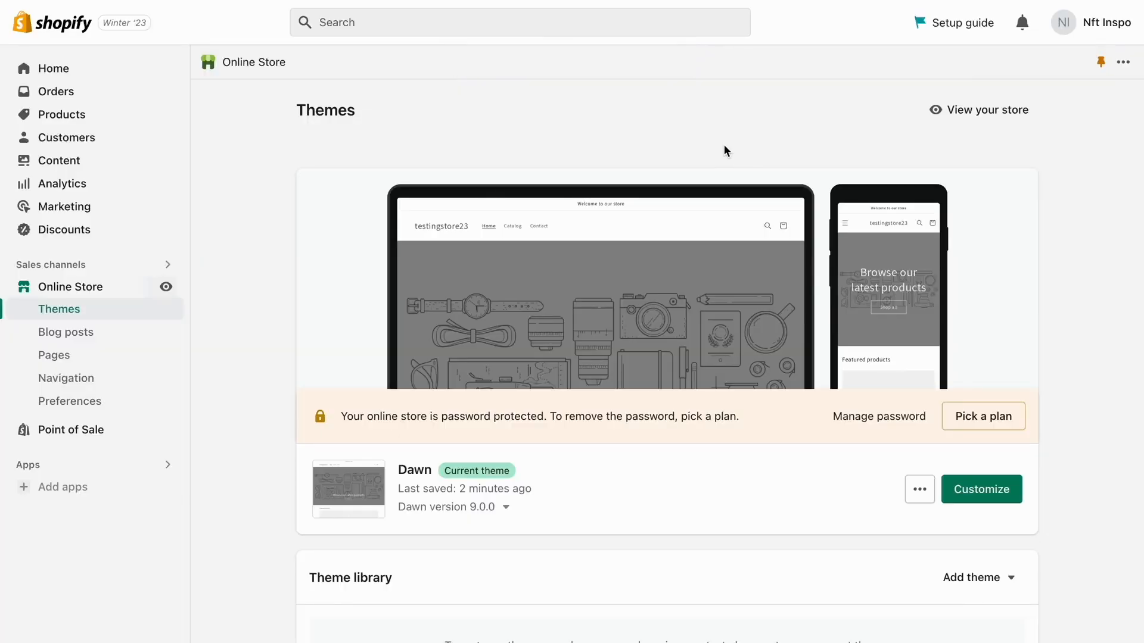
mouse_move(727, 146)
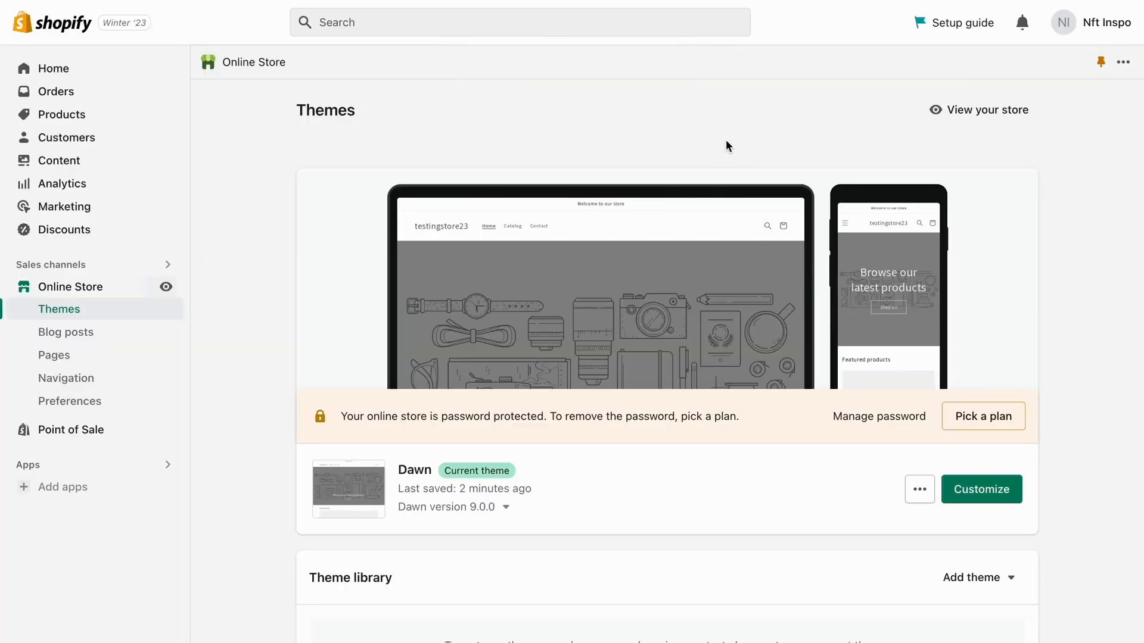
mouse_move(715, 142)
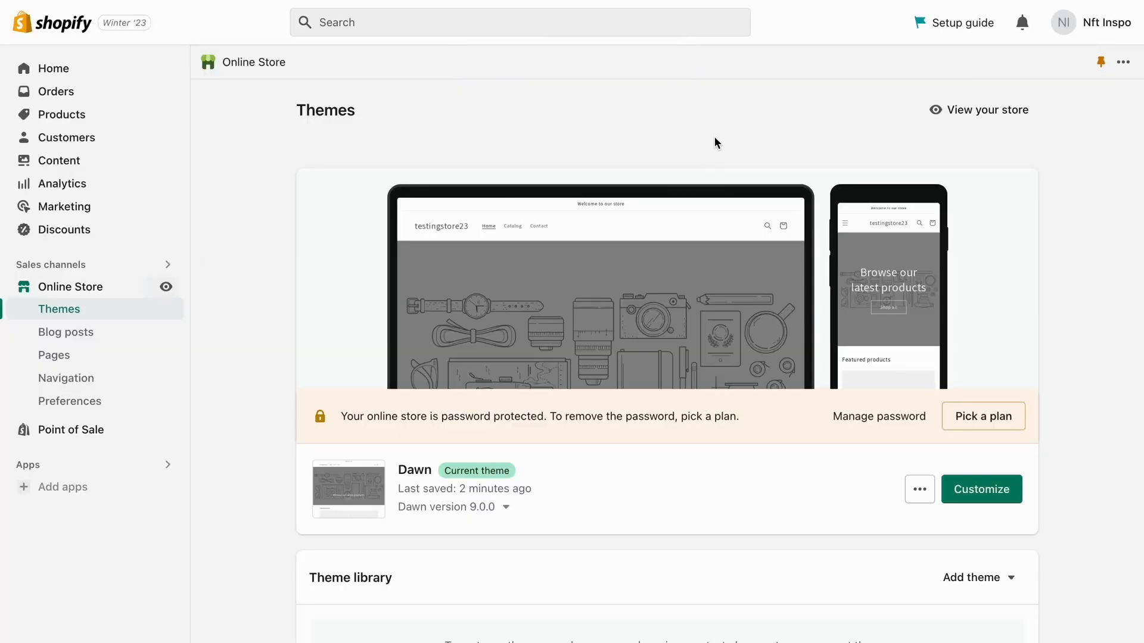
mouse_move(708, 143)
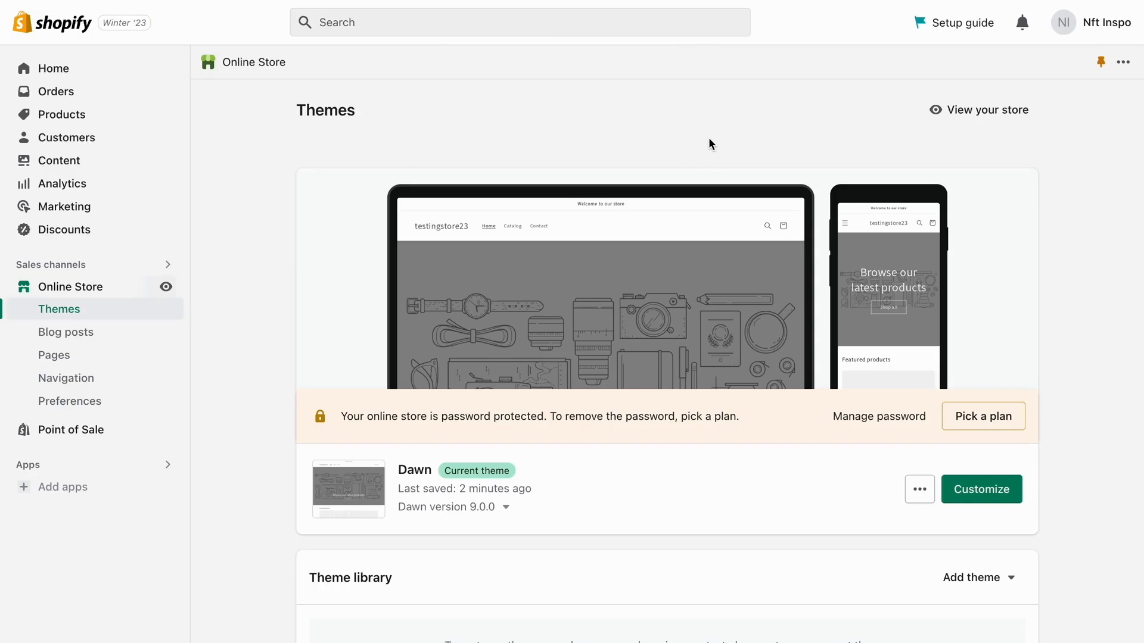
mouse_move(714, 217)
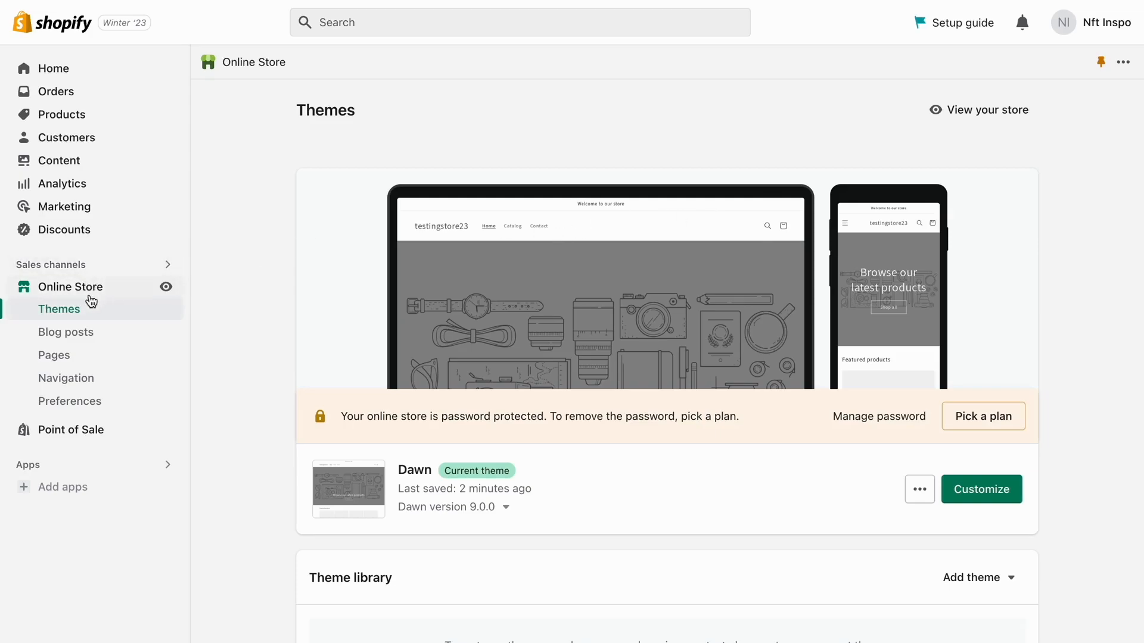
mouse_move(834, 380)
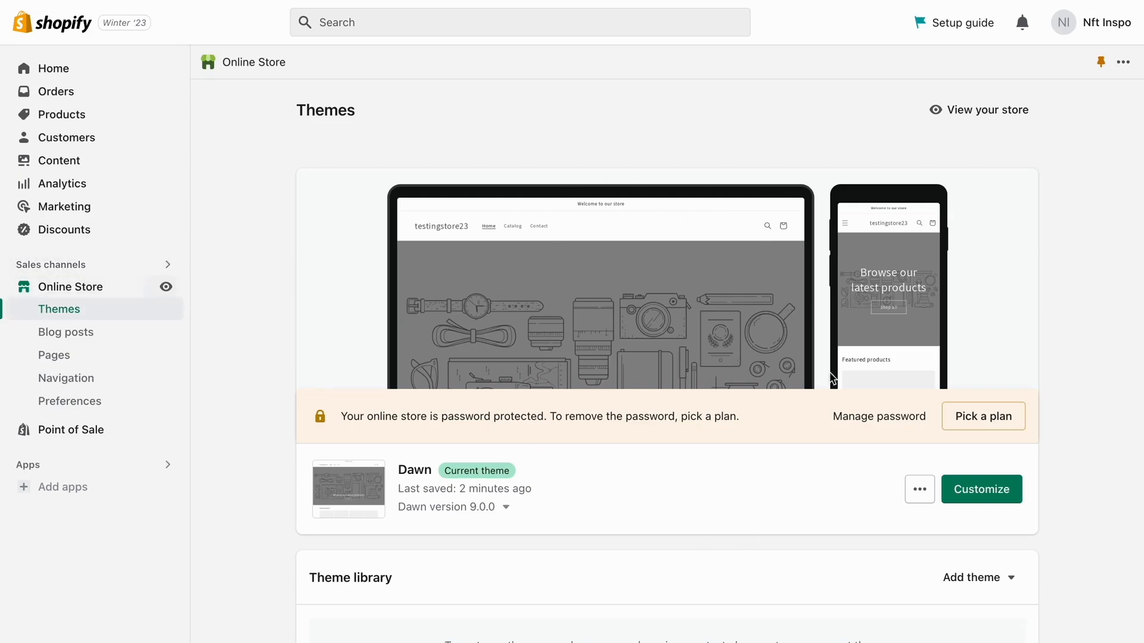
mouse_move(454, 299)
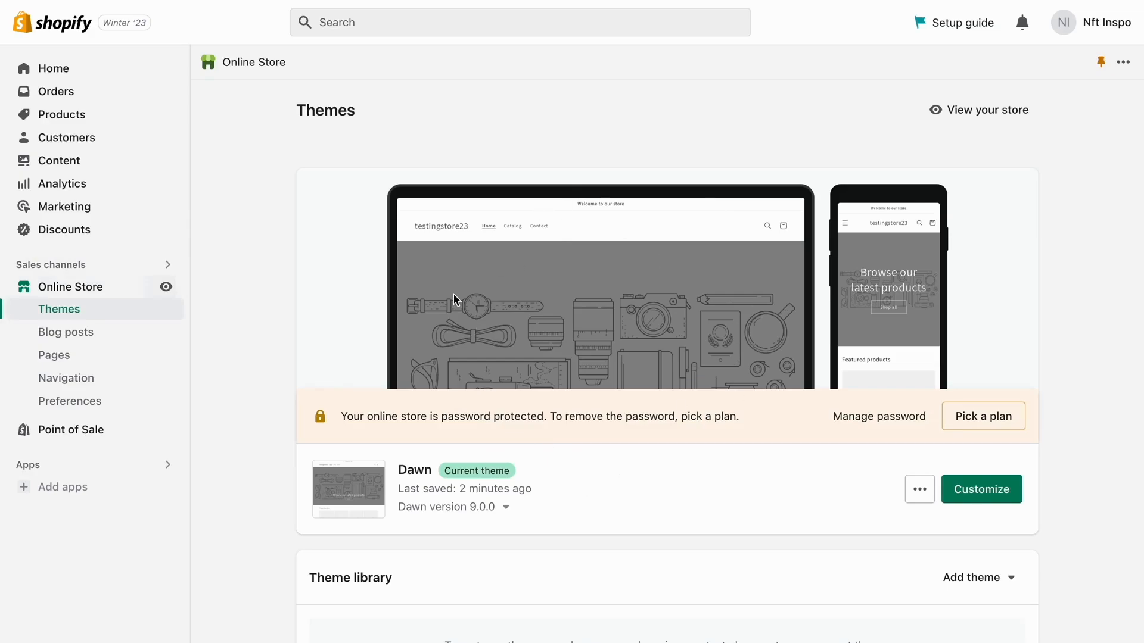
Open Edit default theme content from the Dawn theme's more-actions menu.
scroll("down", 3)
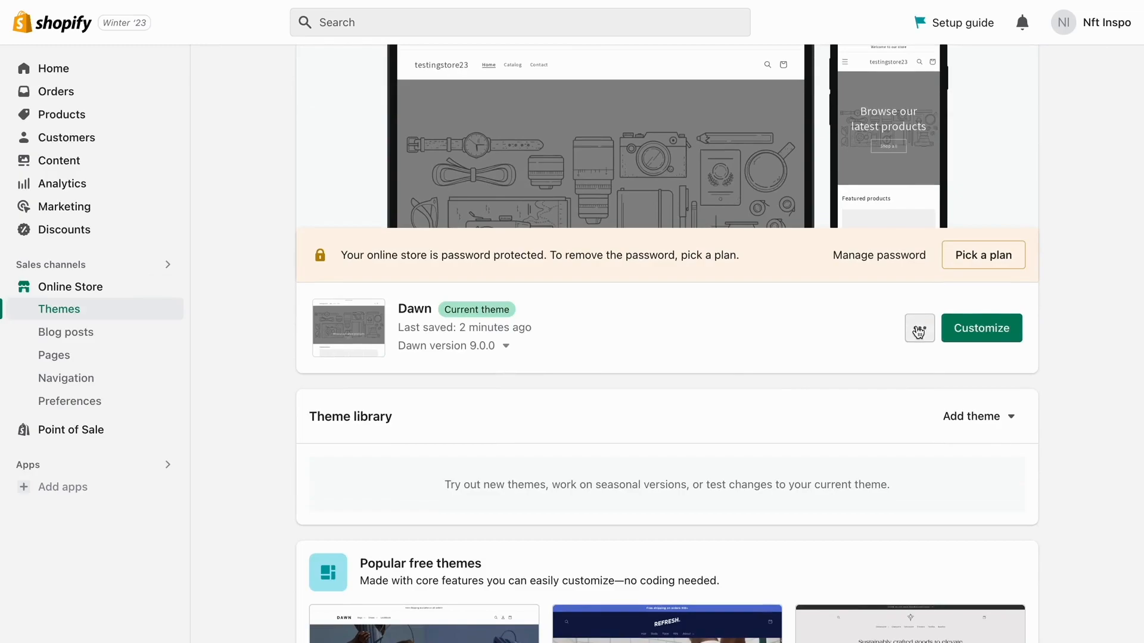
left_click(919, 328)
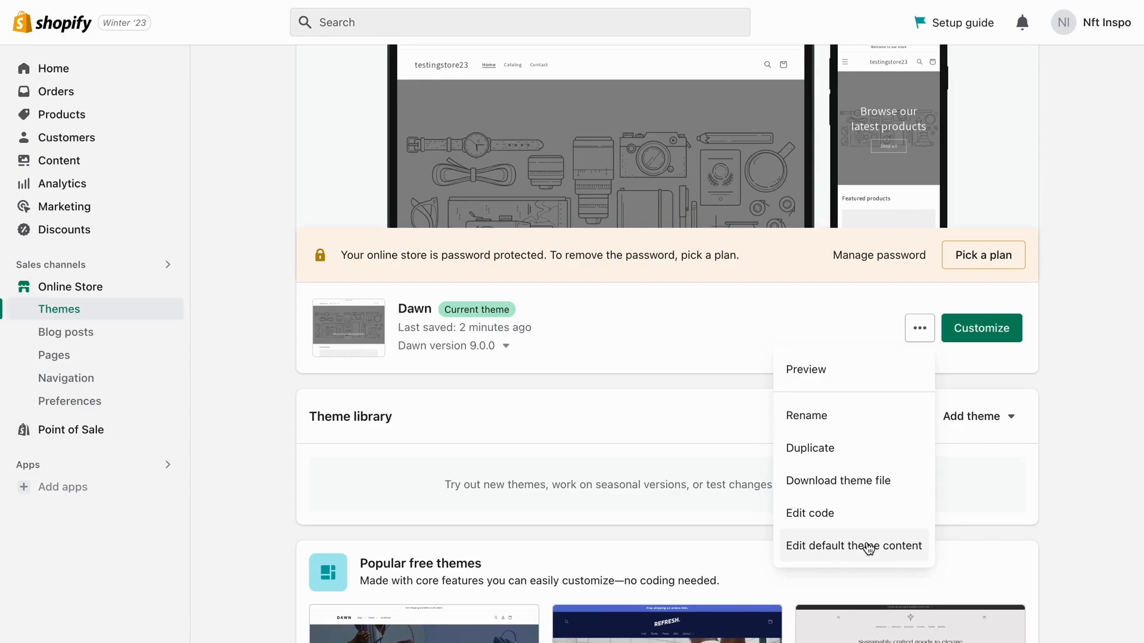
left_click(853, 546)
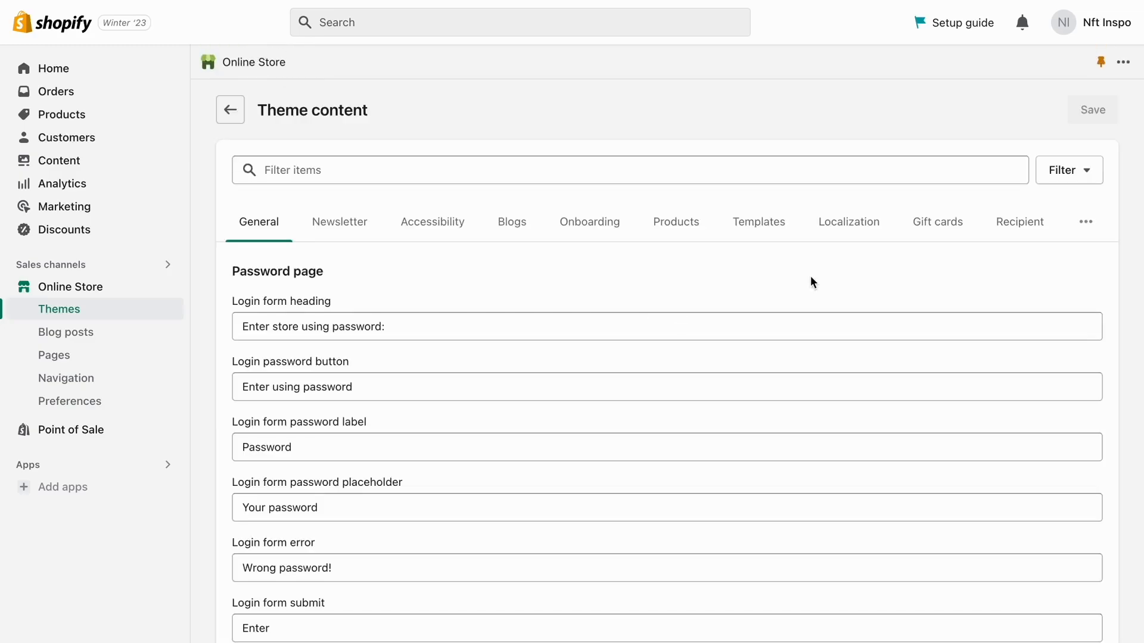
mouse_move(672, 152)
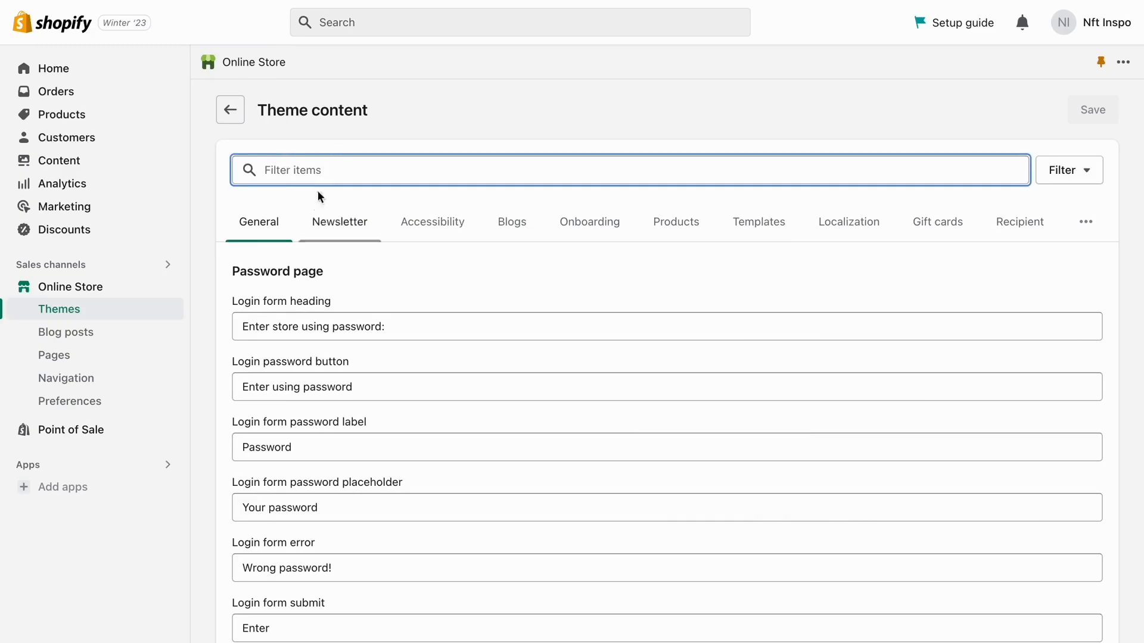
Filter theme content for 'add to cart' and change the button text to 'Add to cart right now'.
type("add to cart")
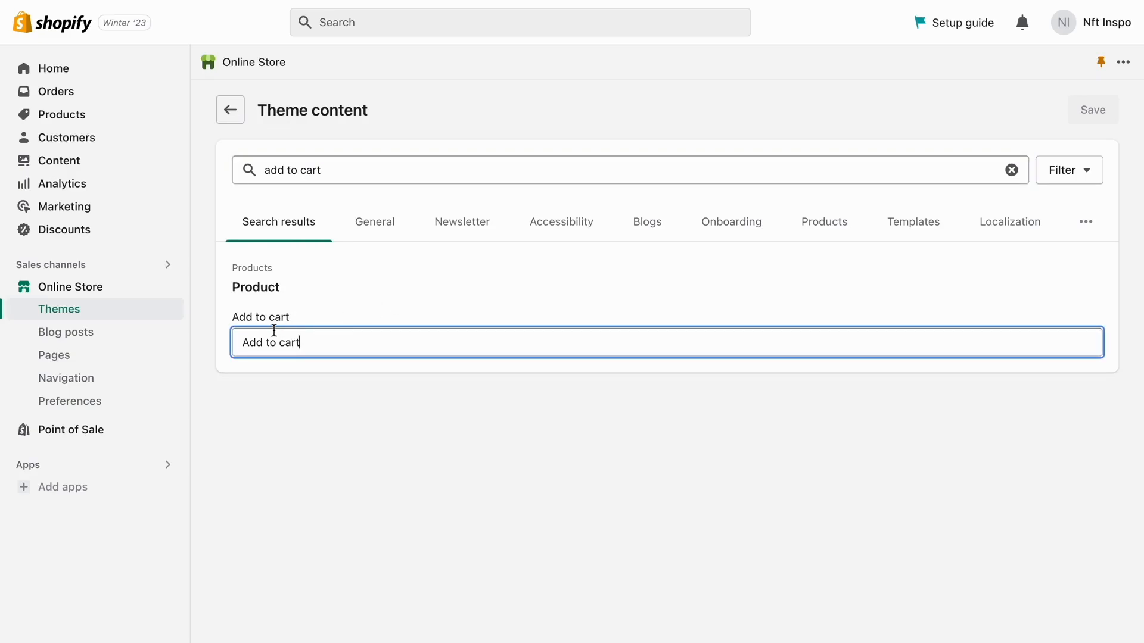
type("n")
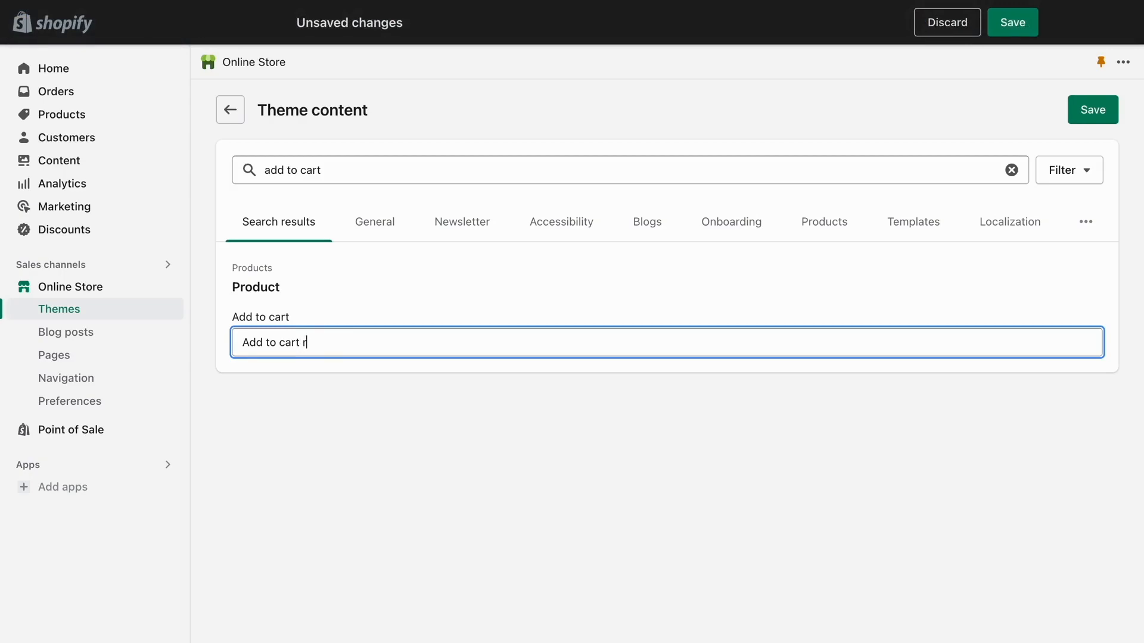
type("ight now")
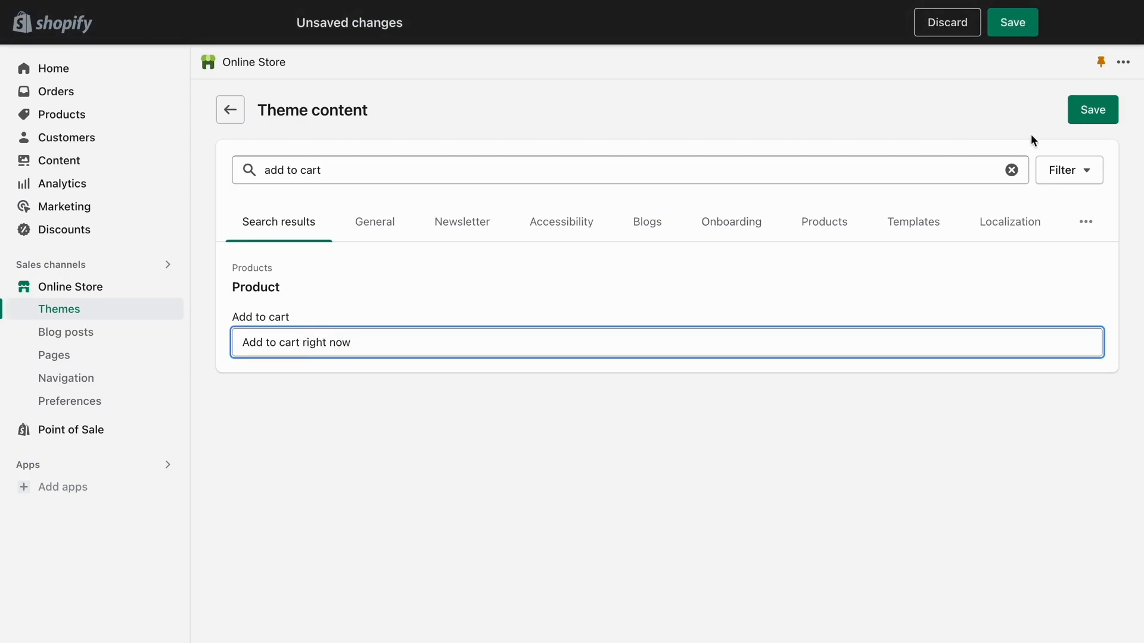